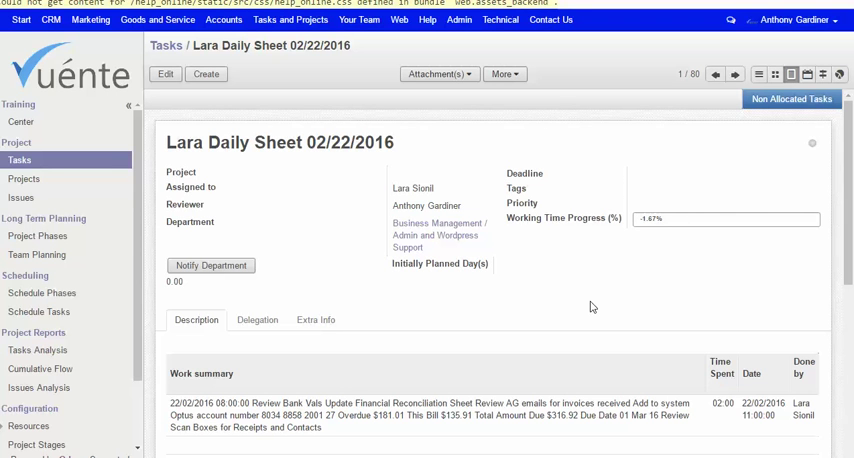
mouse_move(248, 103)
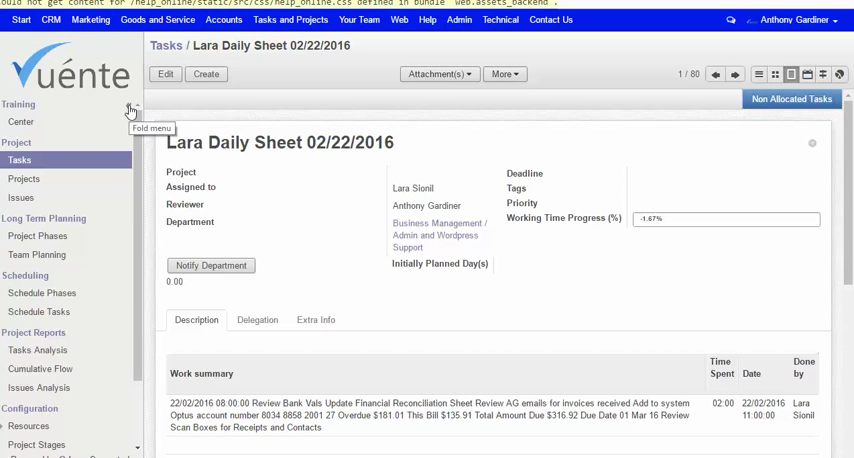
Step: Collapse the left sidebar over the Tasks list and open the Start dropdown menu
click(130, 110)
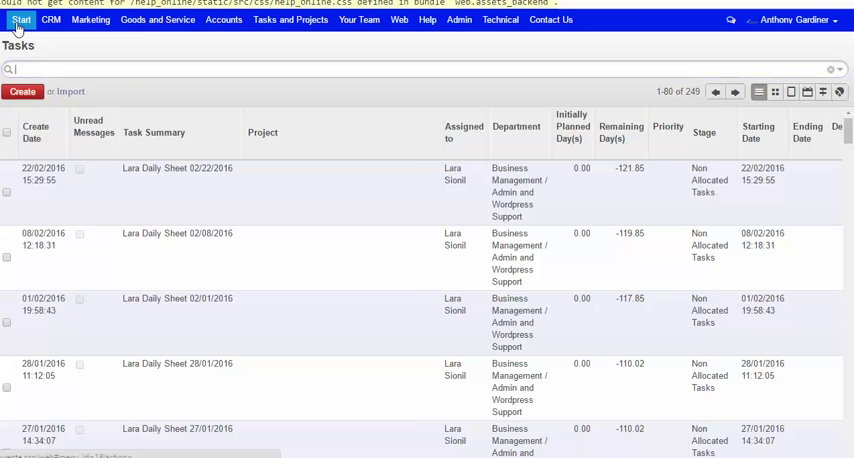
click(21, 19)
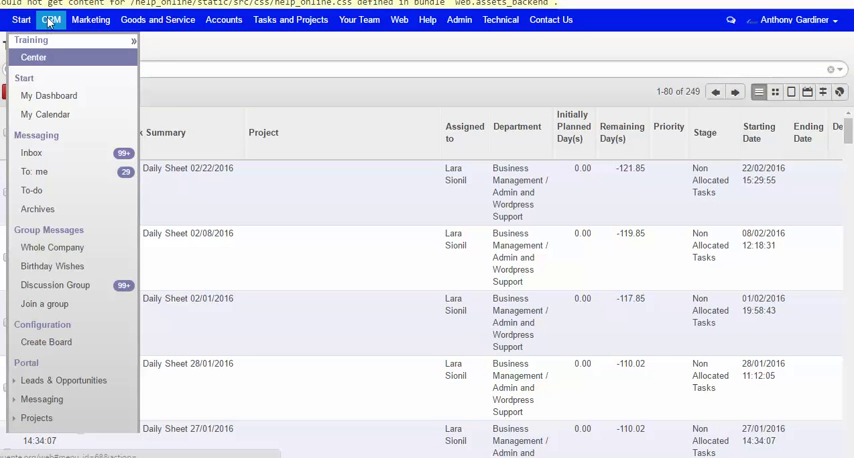
Step: Open the CRM dropdown showing Customers/Clients, Opportunities, Meetings Calendar and Helpdesk
click(91, 19)
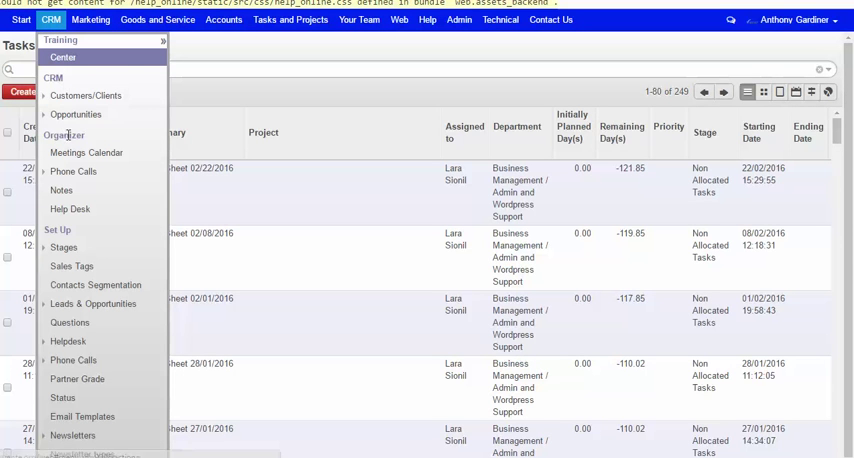
mouse_move(98, 114)
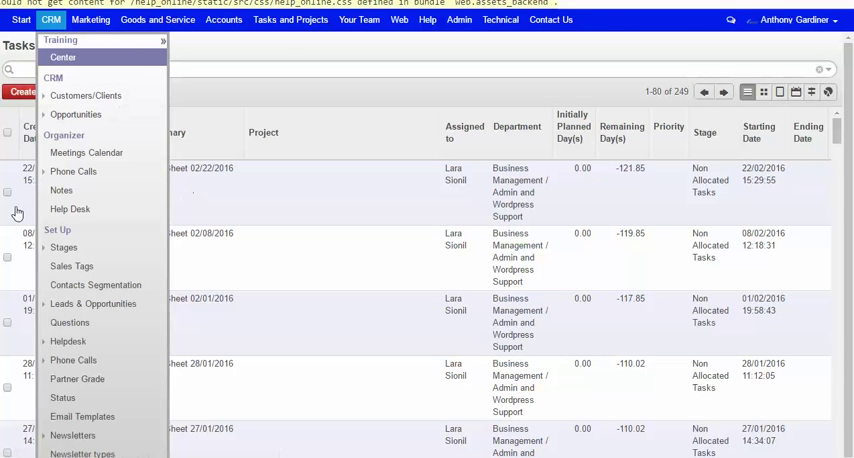
mouse_move(184, 37)
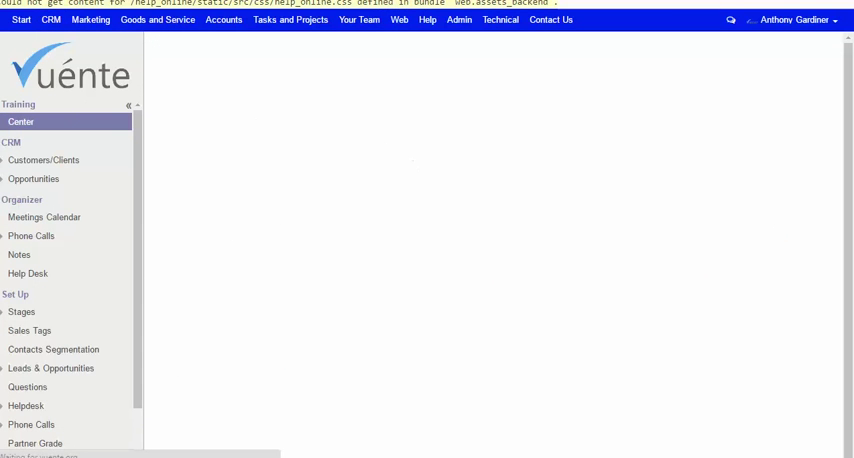
mouse_move(98, 50)
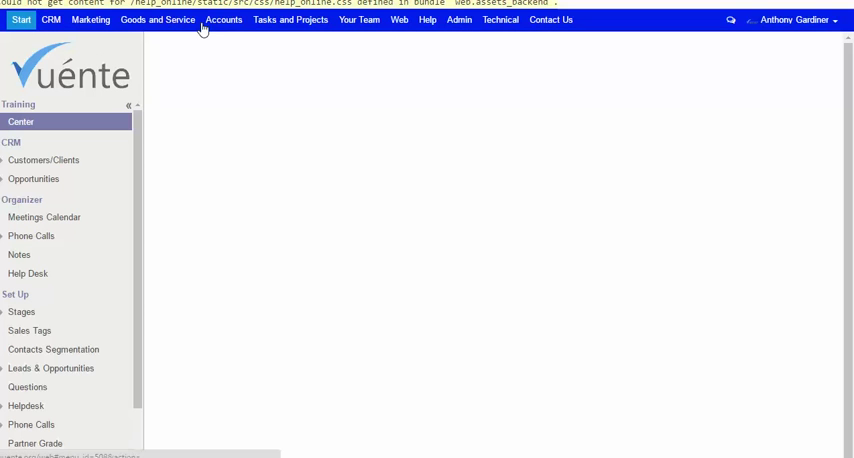
Step: Open the Accounts section and fold the sidebar, showing the 404 page full width
click(223, 20)
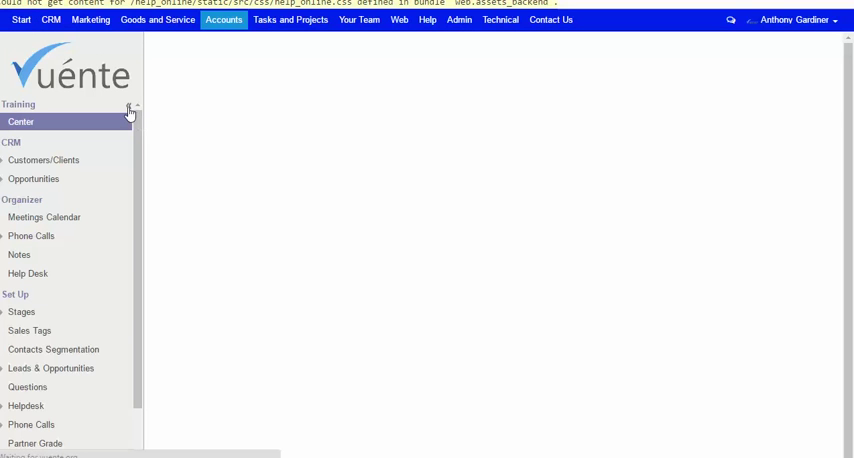
click(156, 19)
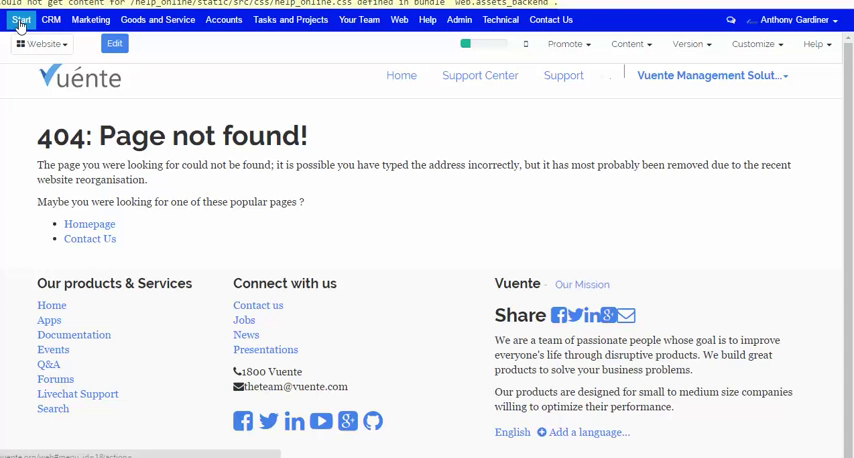
Step: Open the Notes board from the CRM menu and start a search among the notes
click(21, 20)
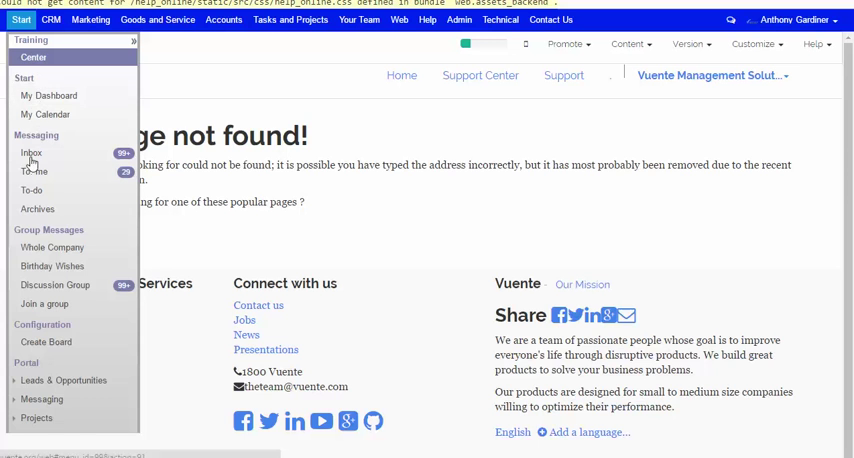
click(51, 19)
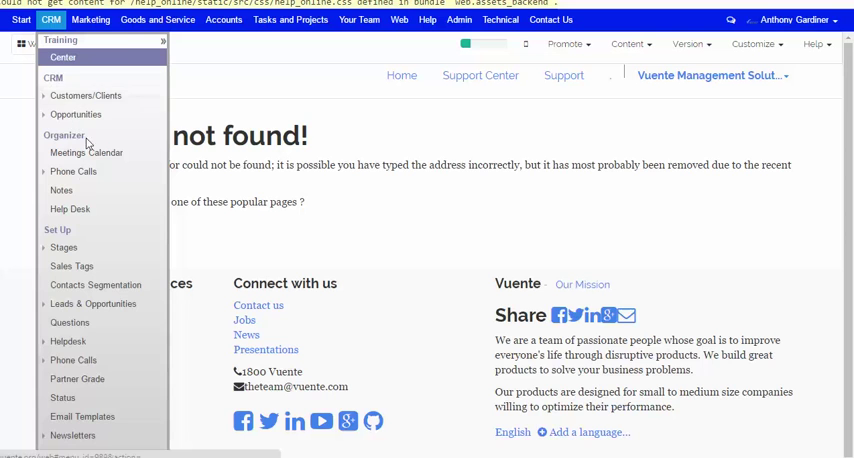
click(50, 18)
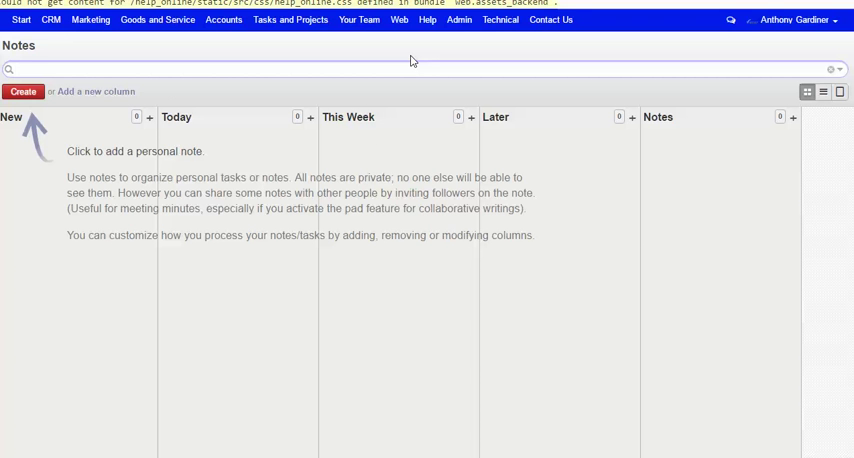
click(15, 69)
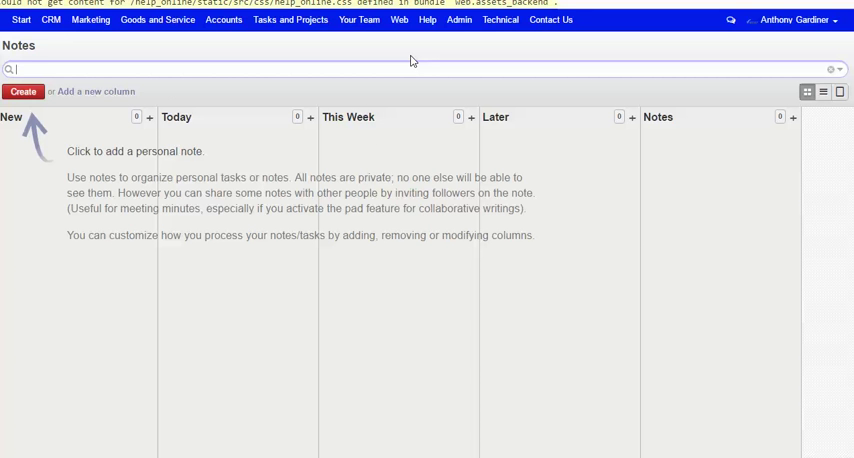